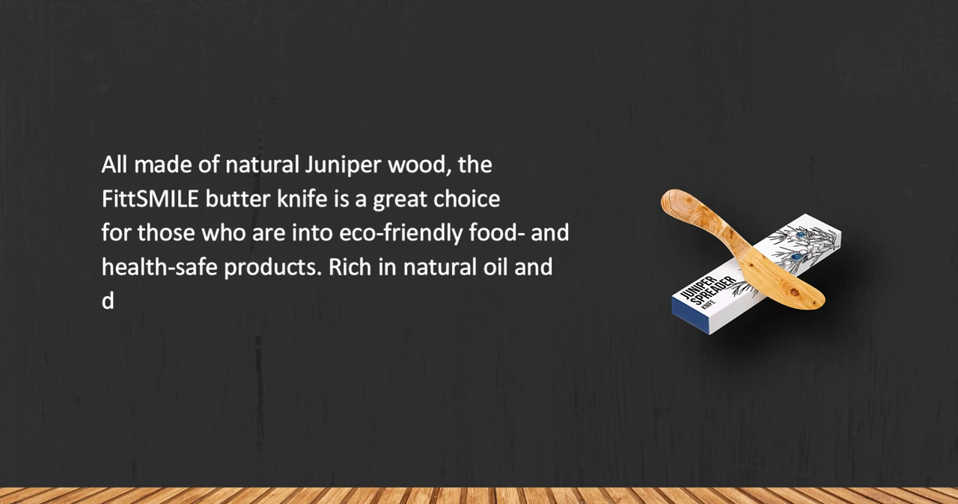
text(istinguished by antibacterial properties, Juniper)
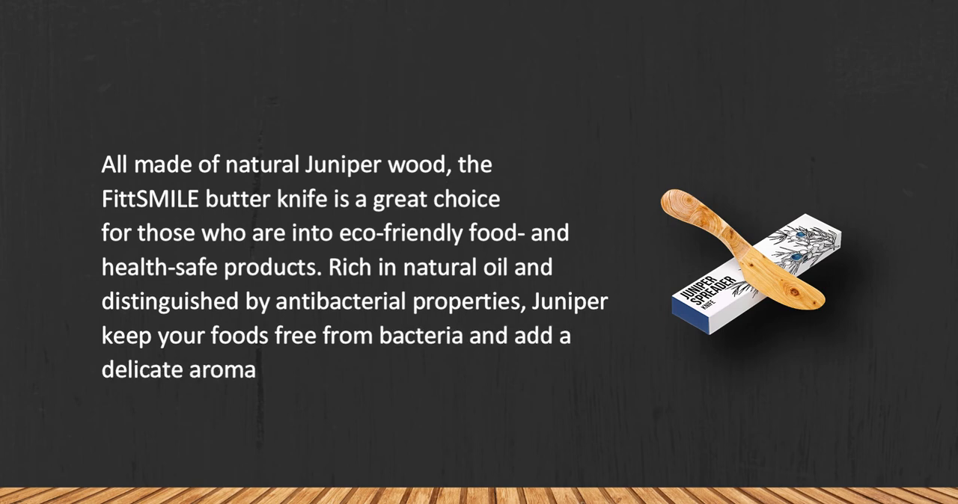
text(to it.)
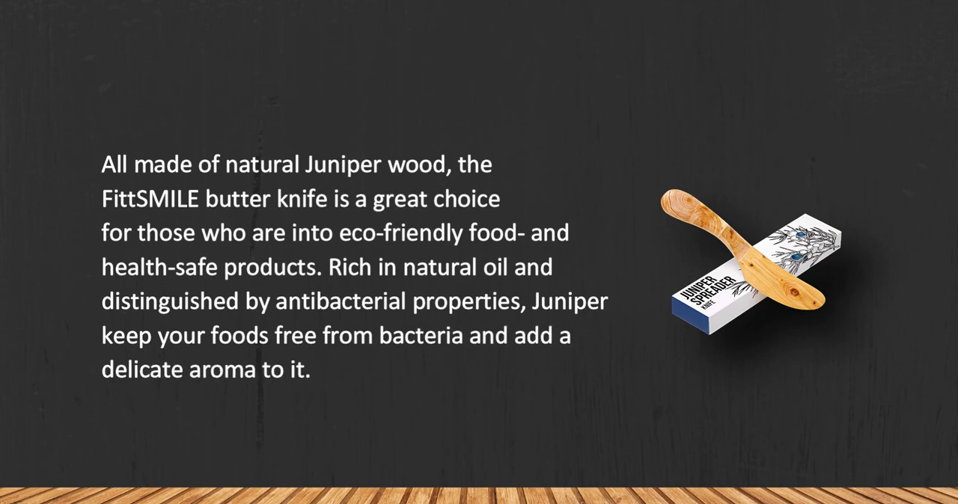